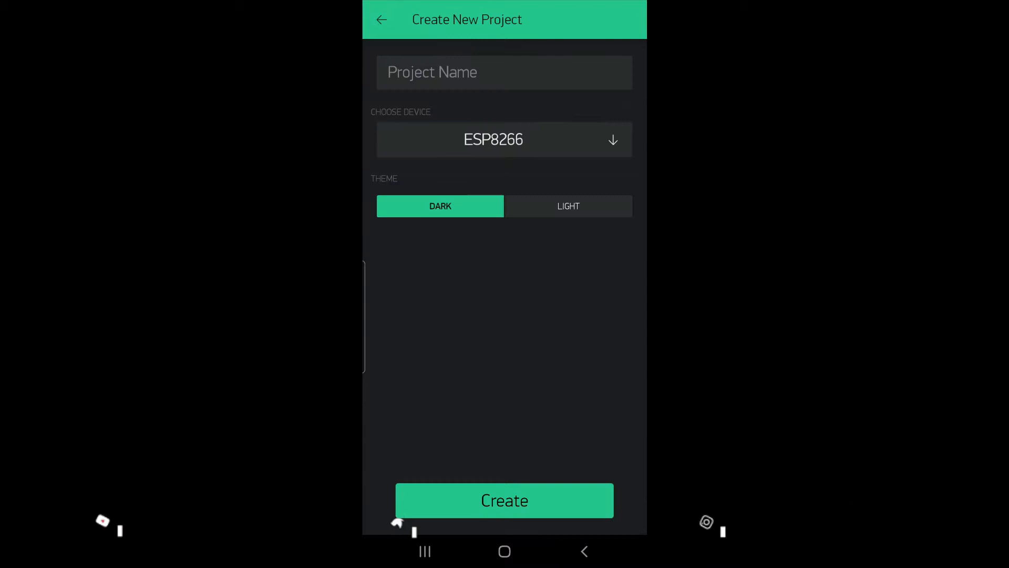
- Name the project 'Nodemcu GPS Tracker', choose the NodeMCU device over Wi-Fi, and create it
left_click(504, 72)
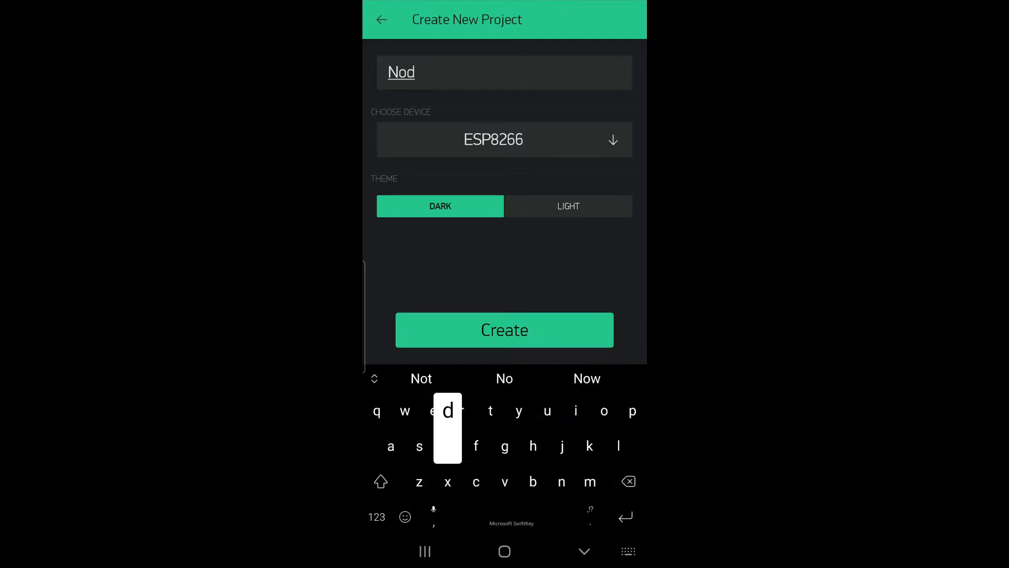
type("emcu")
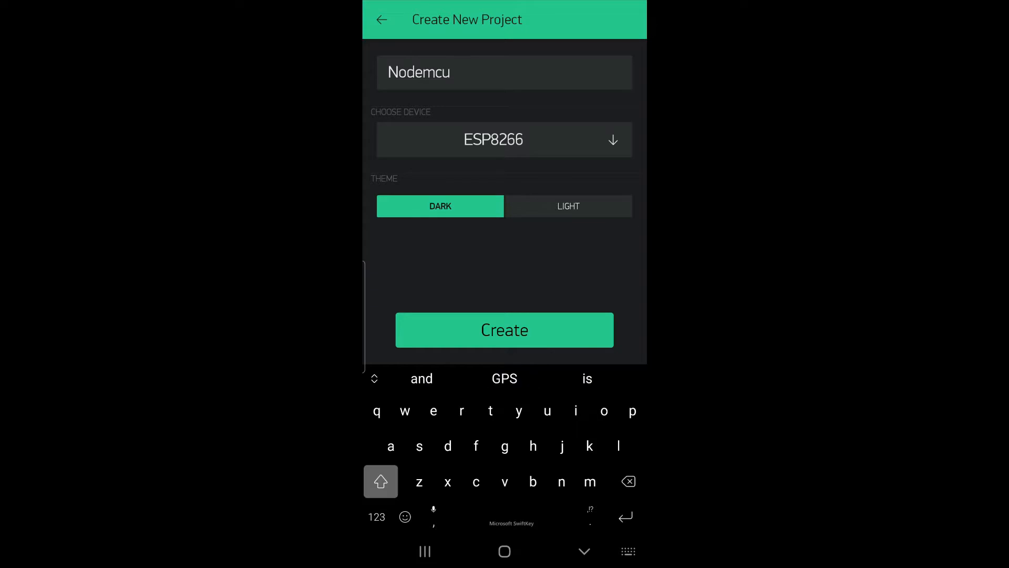
type("GPS Tracker")
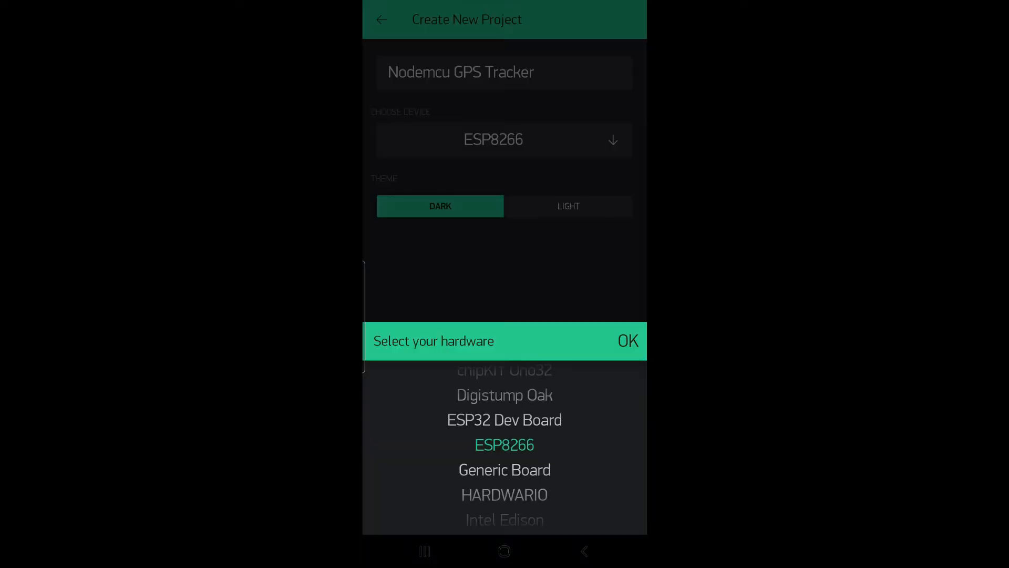
scroll("down", 3)
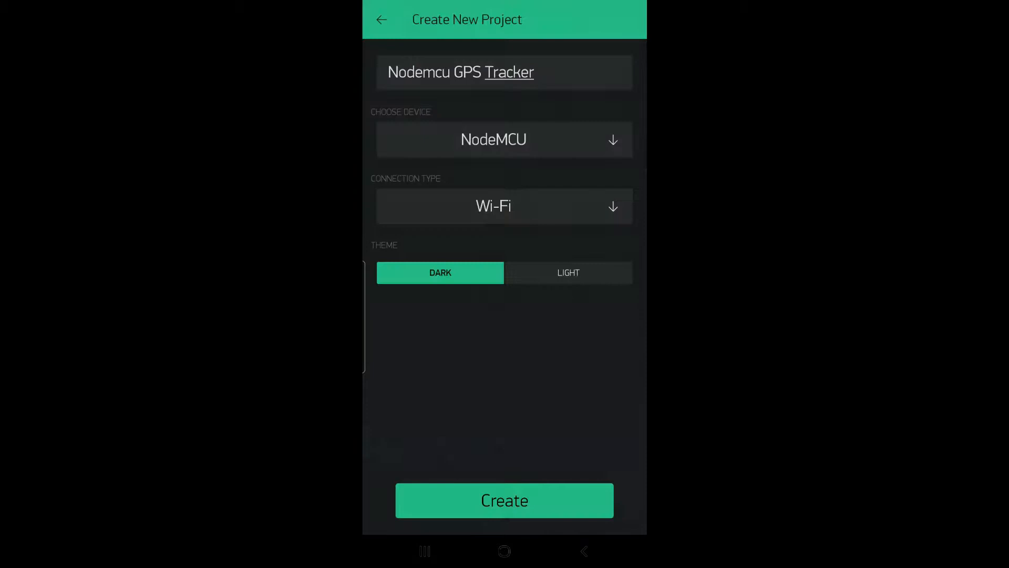
left_click(503, 500)
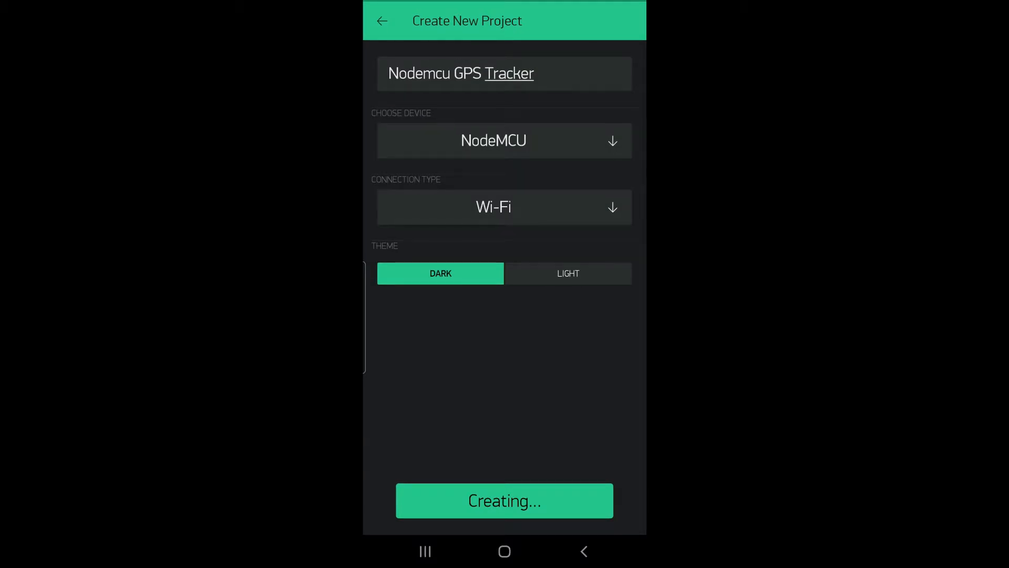
left_click(503, 500)
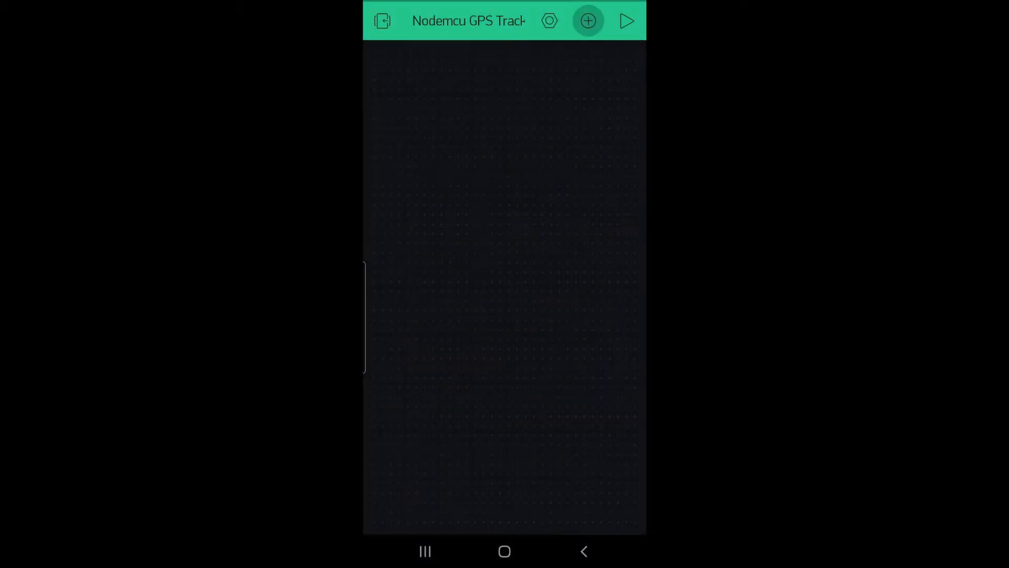
- Add a Map widget from the Widget Box and bind its input to virtual pin V0
left_click(587, 21)
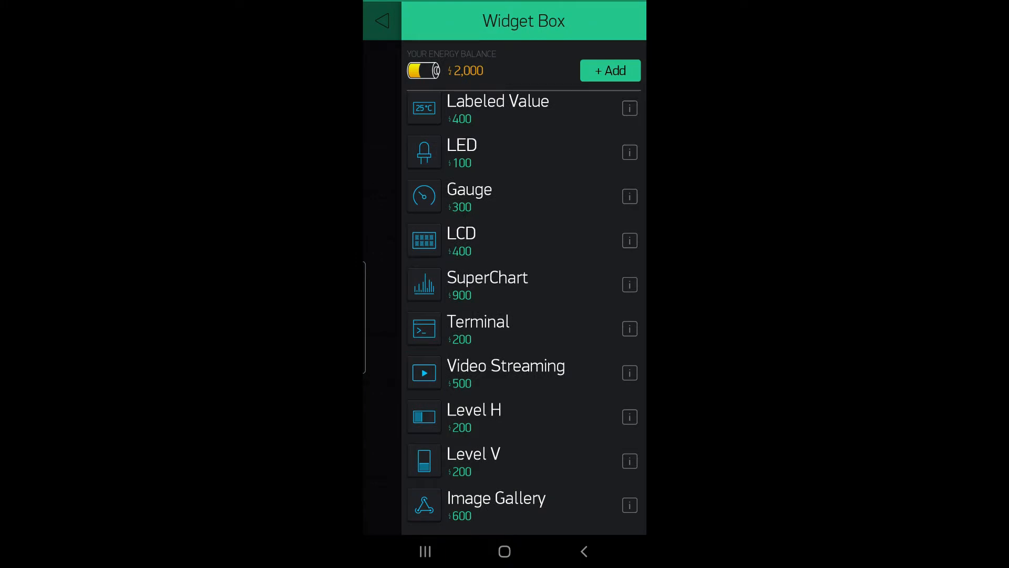
scroll("down", 3)
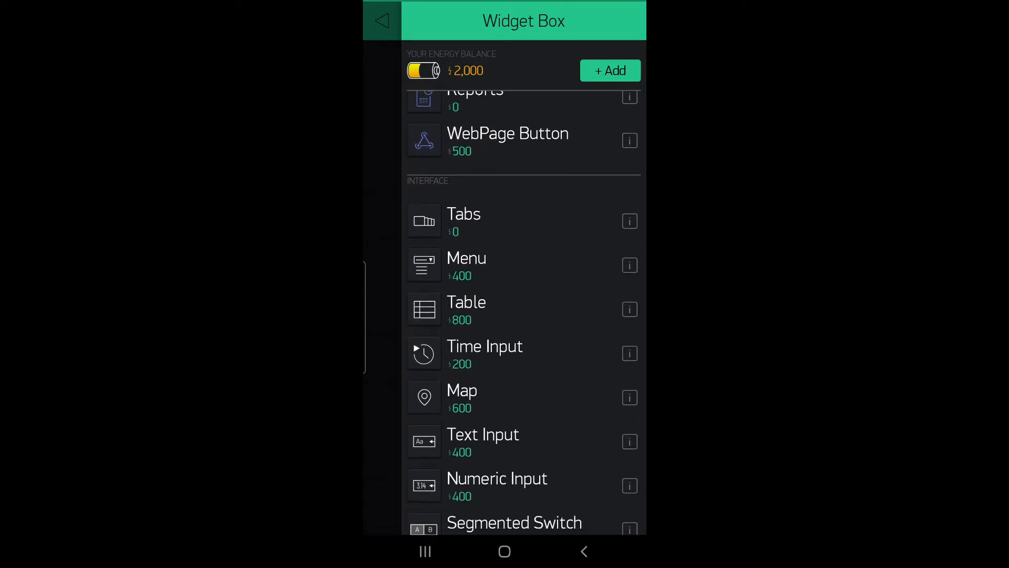
left_click(462, 396)
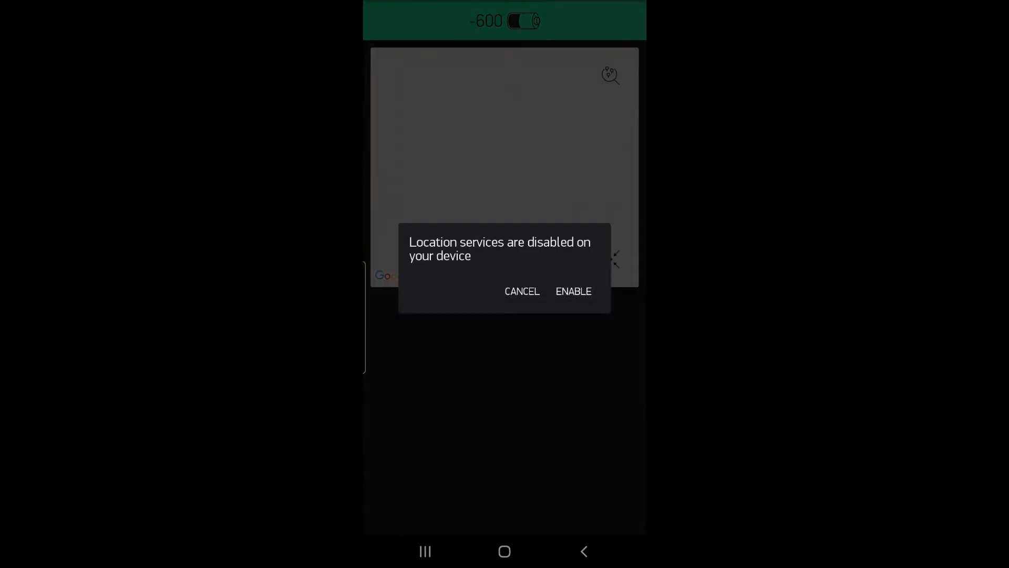
left_click(522, 291)
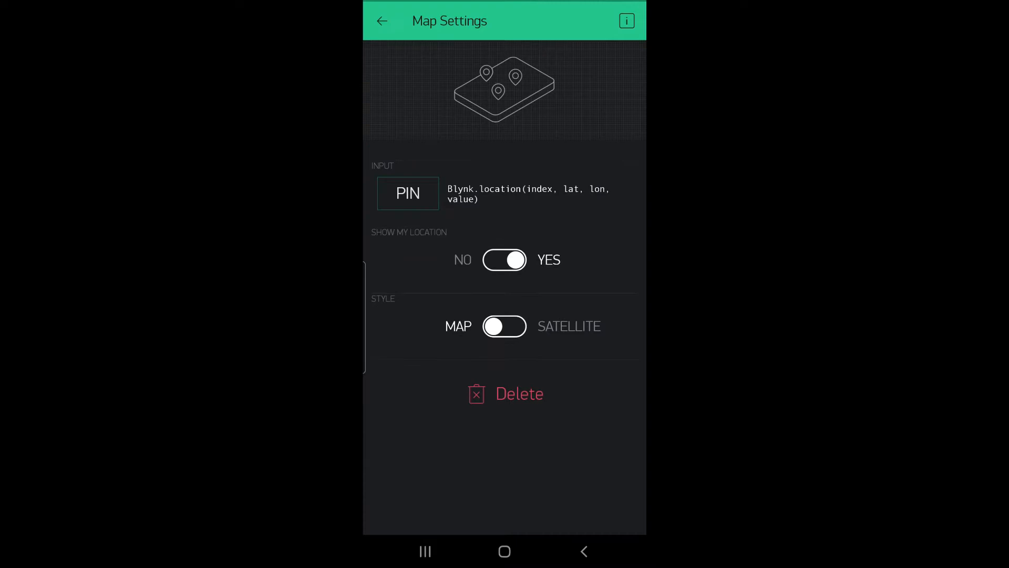
left_click(408, 194)
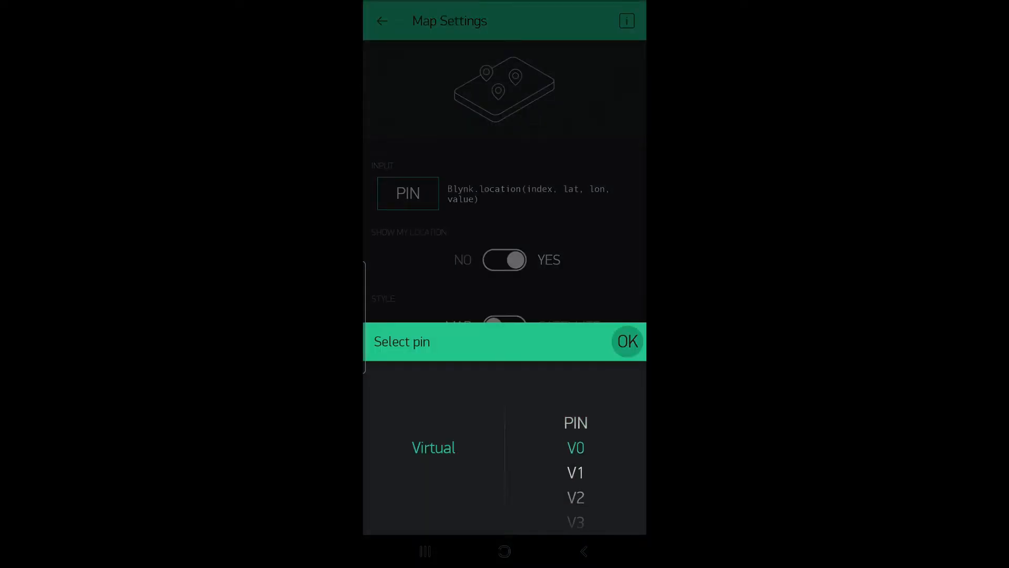
left_click(626, 341)
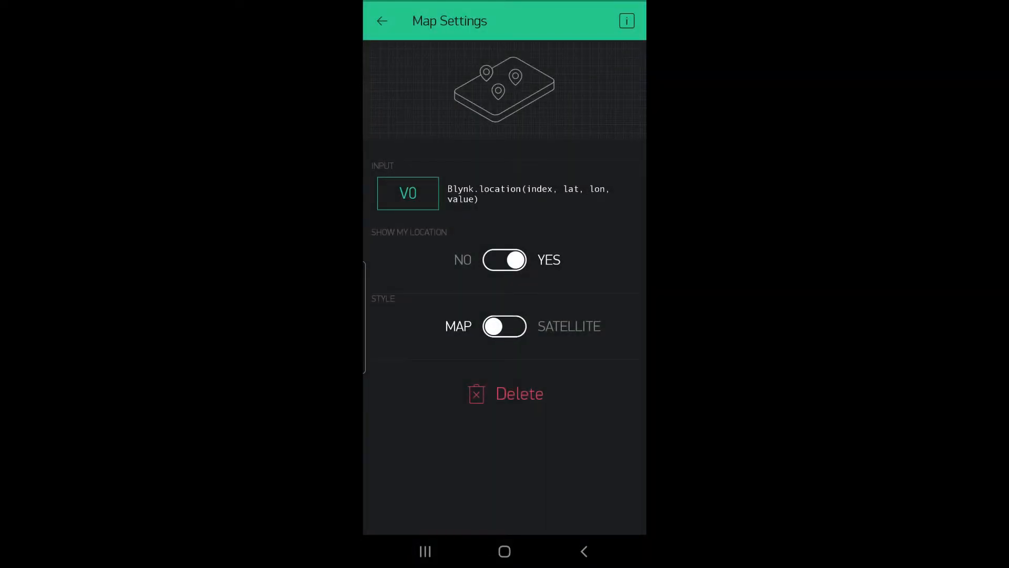
left_click(382, 21)
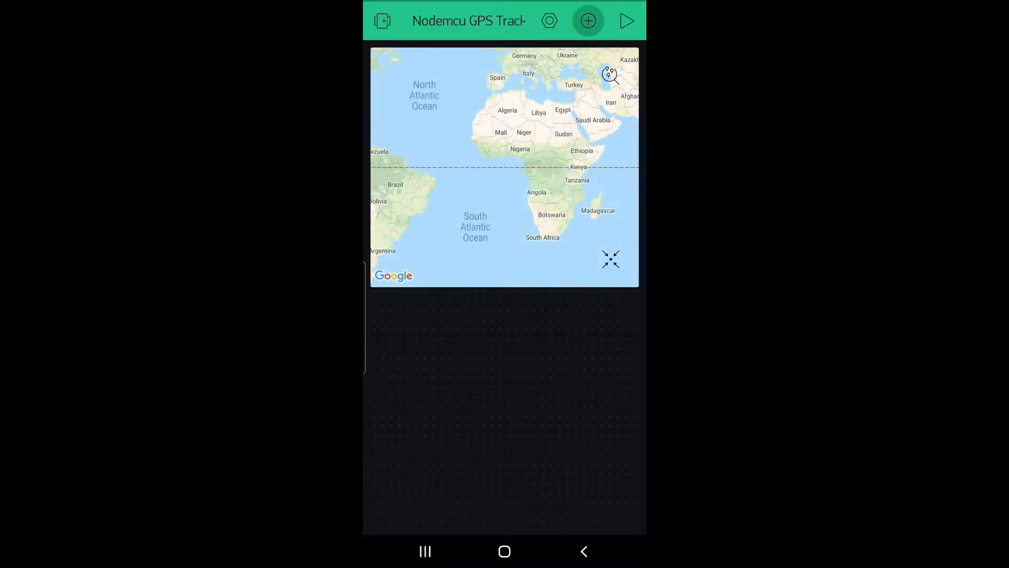
- Add a Labeled Value titled Latitude on pin V1 with a 1 sec reading rate
left_click(587, 21)
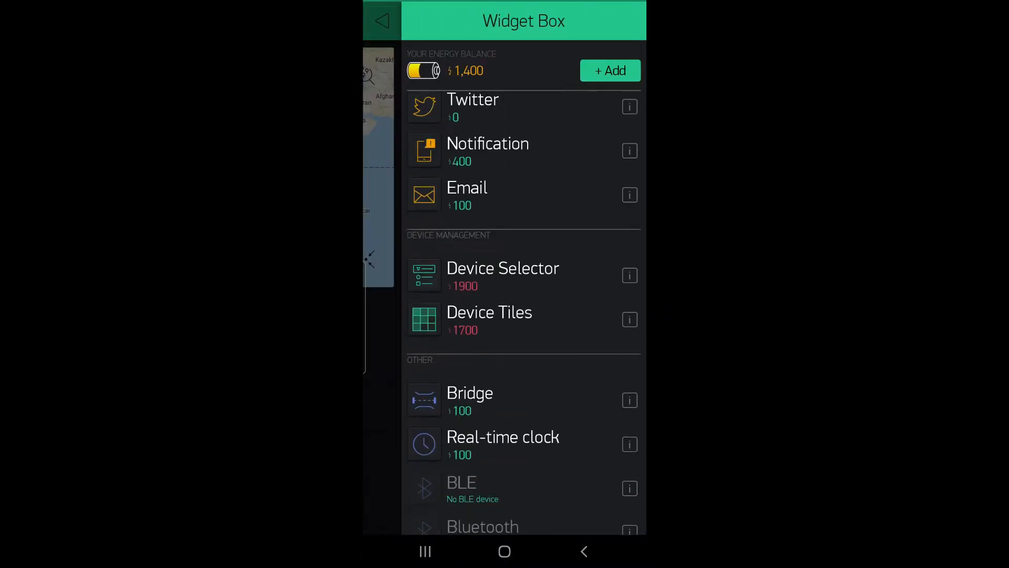
scroll("down", 3)
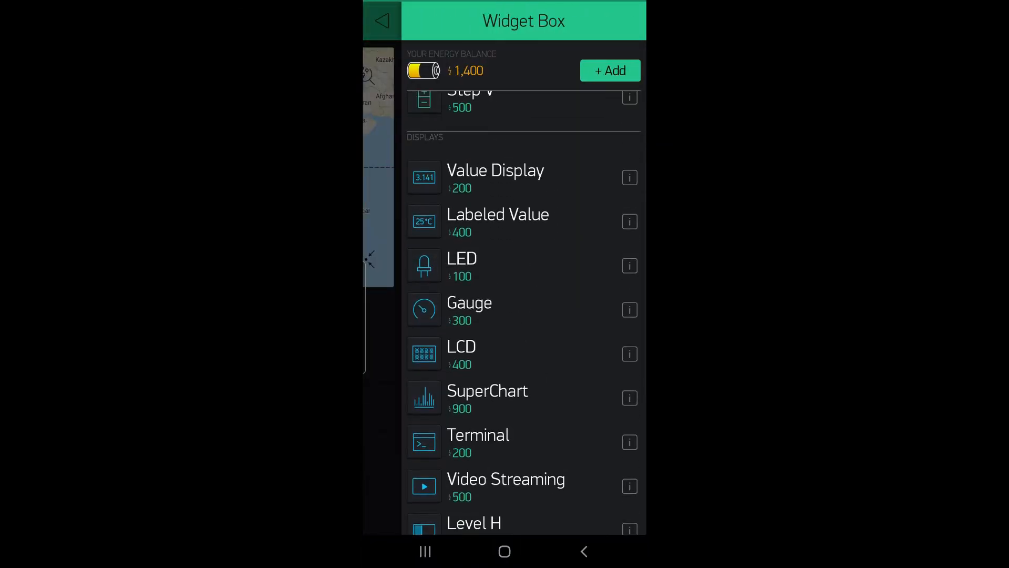
left_click(497, 222)
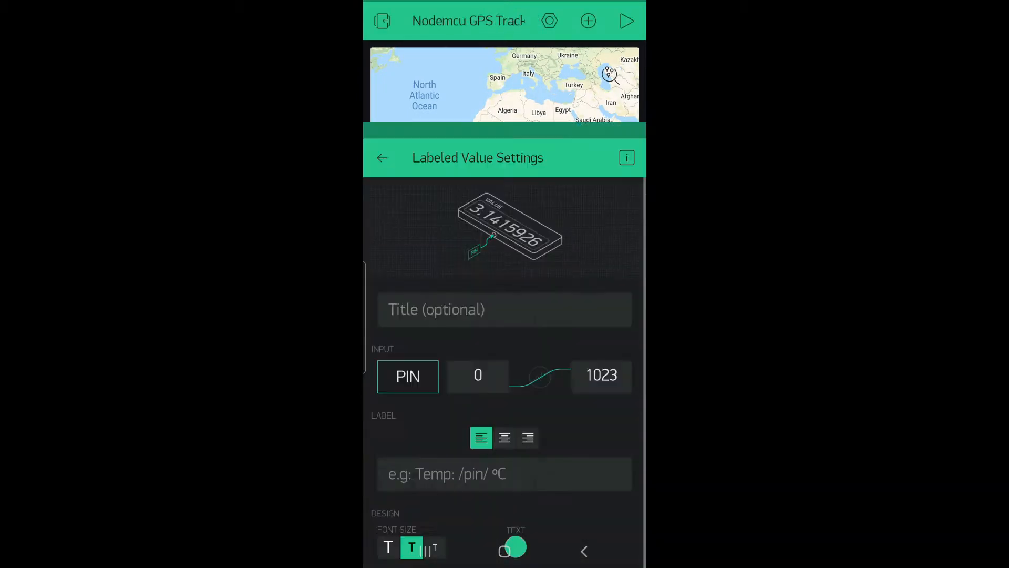
type("Latitude")
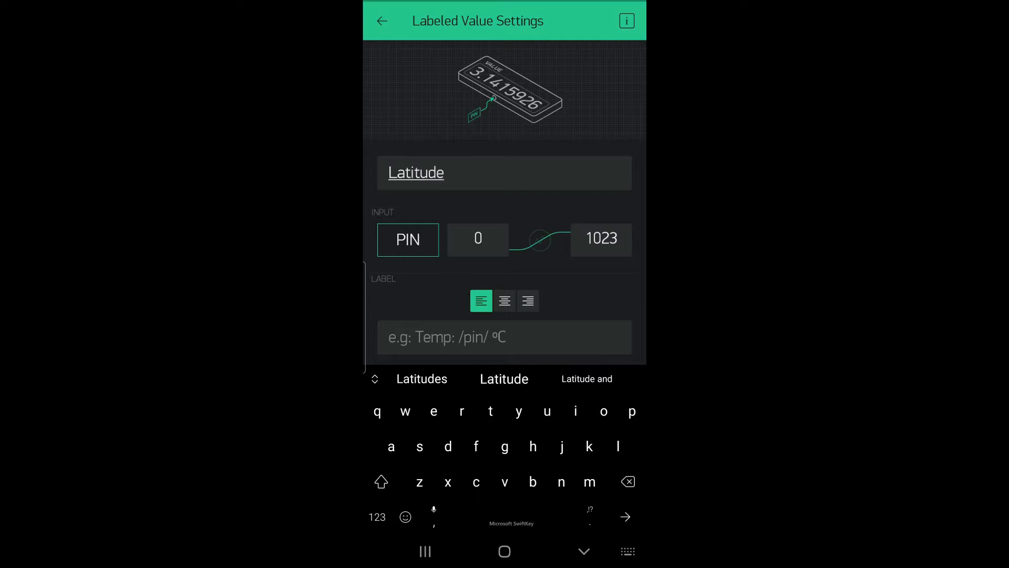
left_click(408, 239)
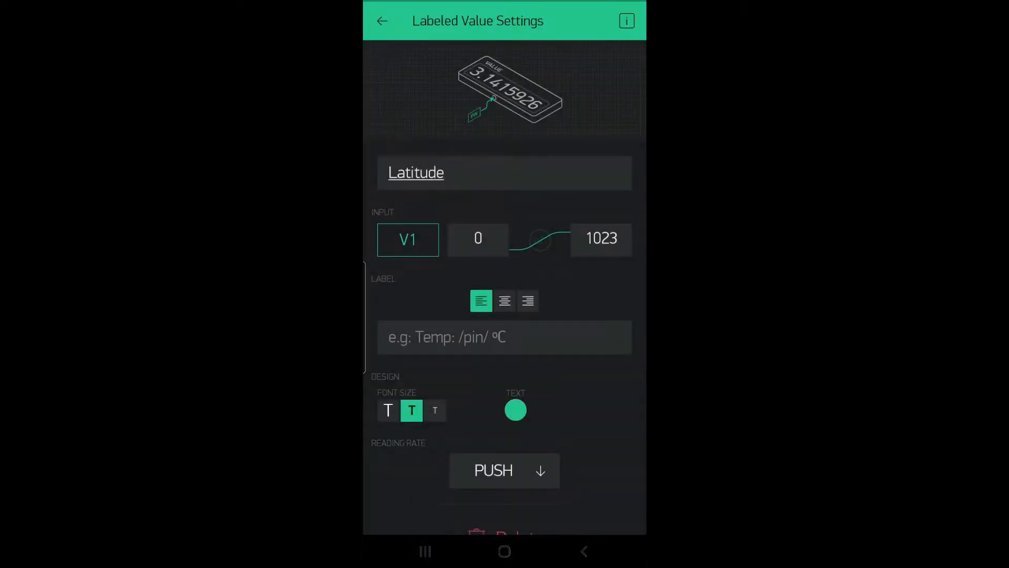
left_click(504, 470)
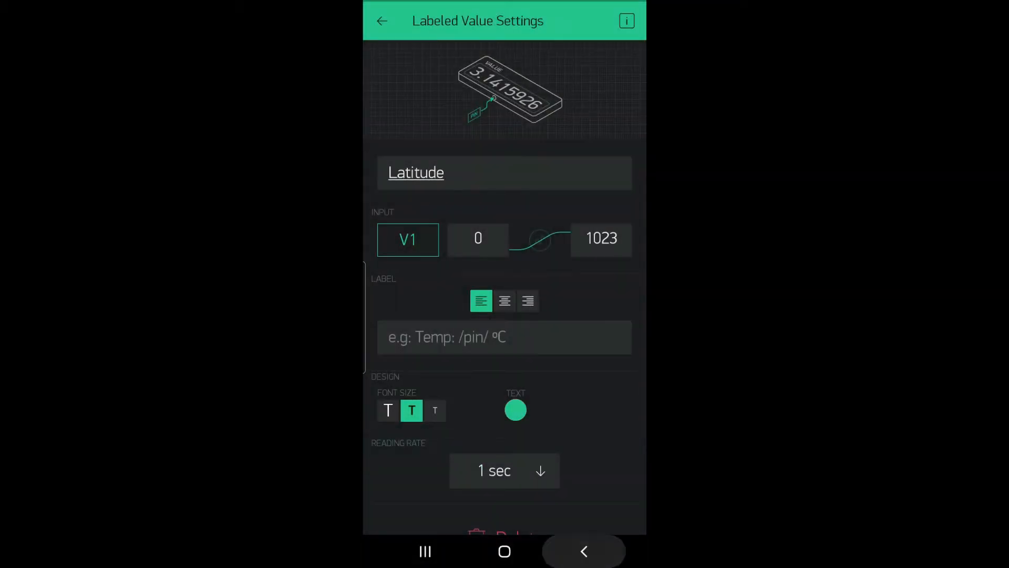
left_click(380, 21)
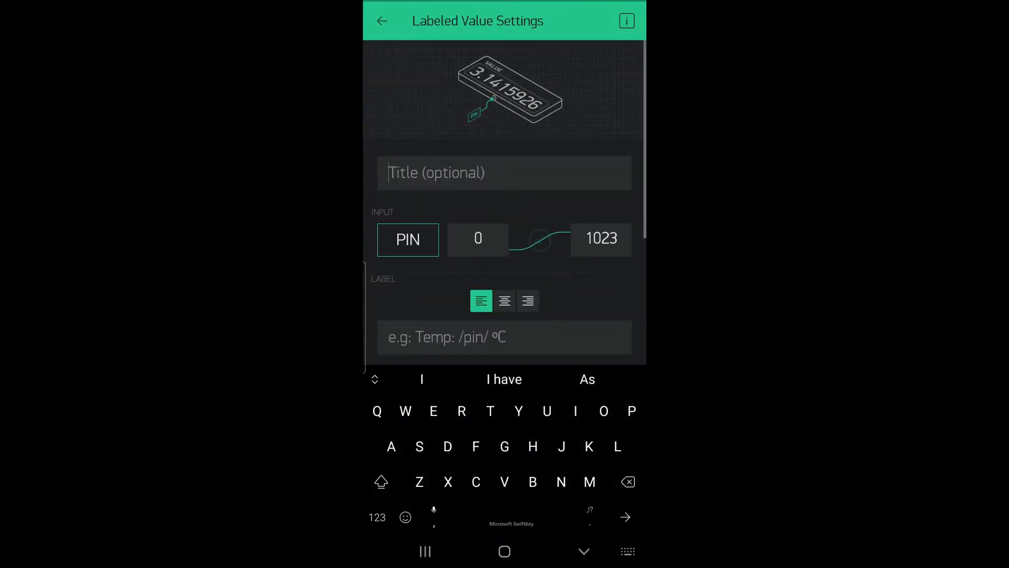
- Title the second Labeled Value Longitude, bind it to V2 at 1 sec, placing it beside Latitude
type("Lonti")
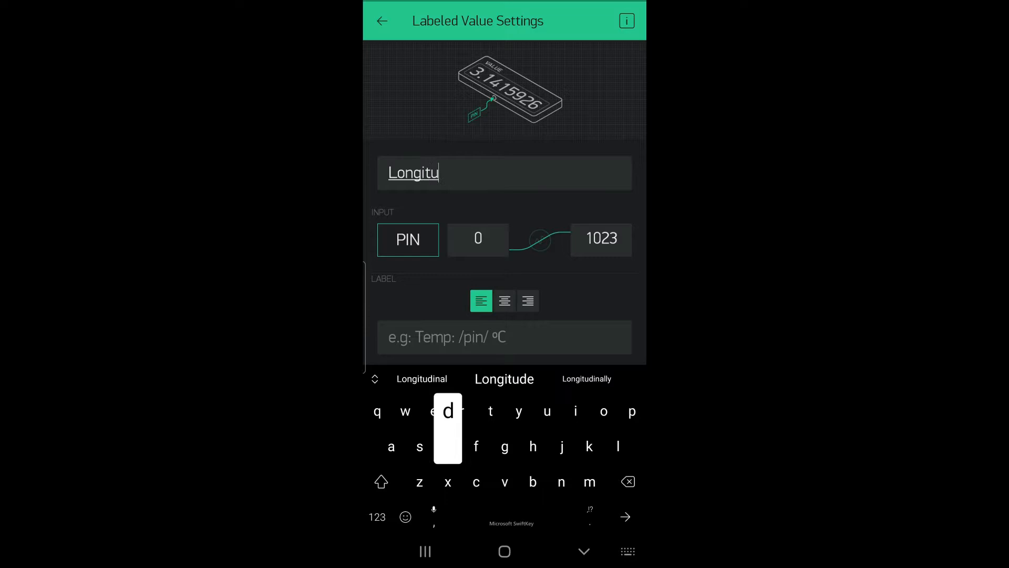
left_click(408, 239)
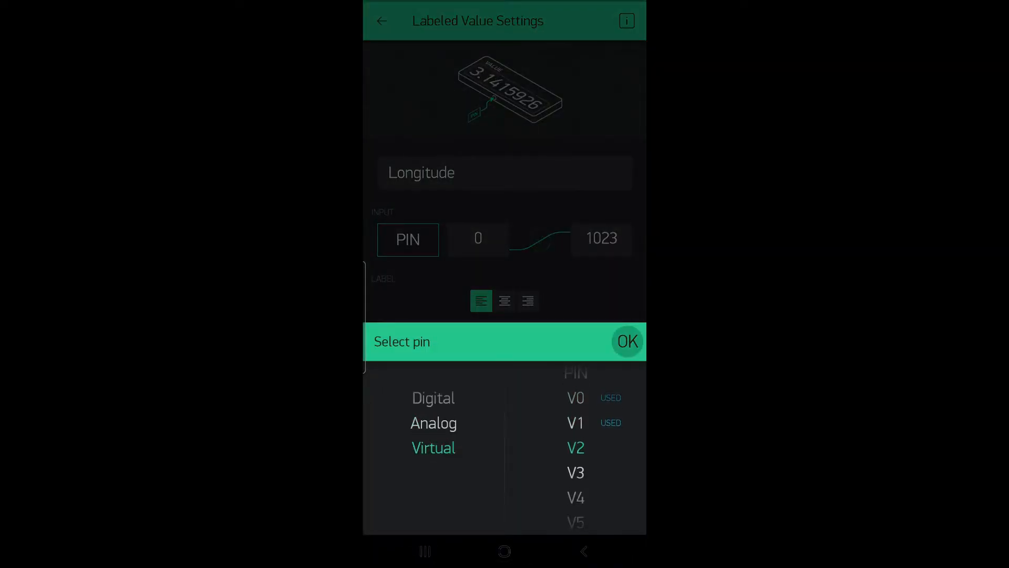
left_click(627, 340)
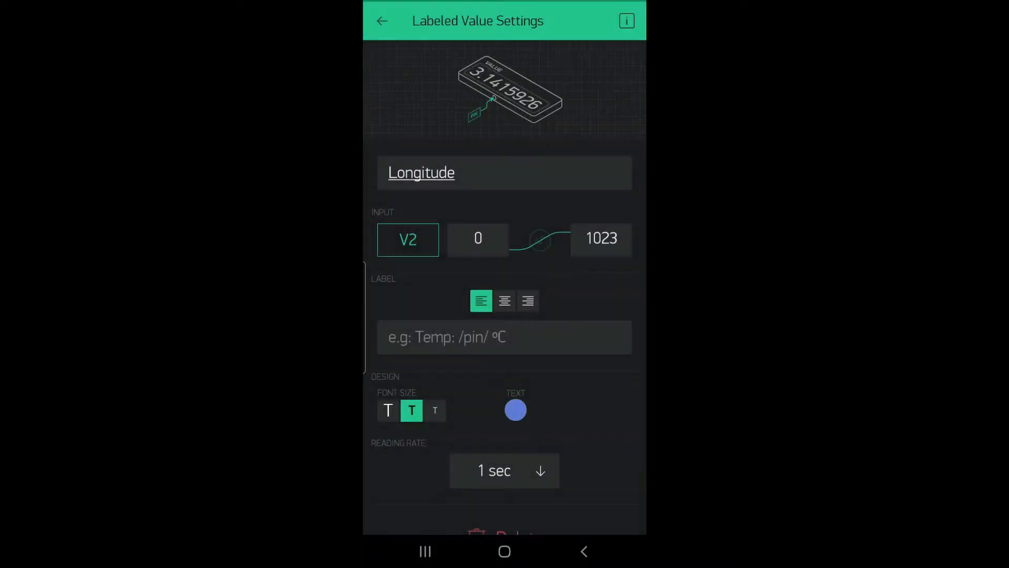
left_click(380, 21)
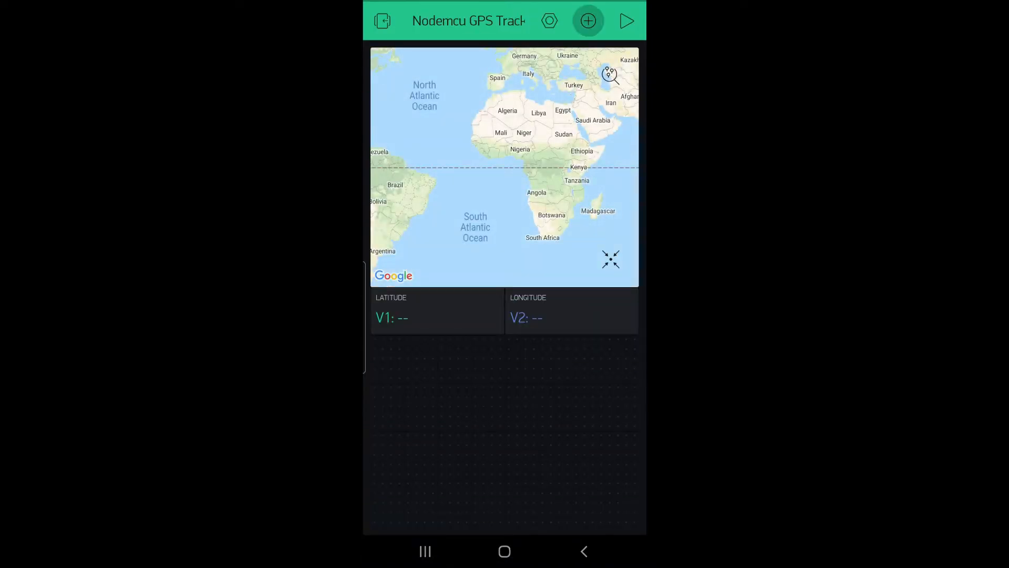
- Add a Value Display titled Speed reading pin V3 with a 1 sec refresh rate
left_click(626, 21)
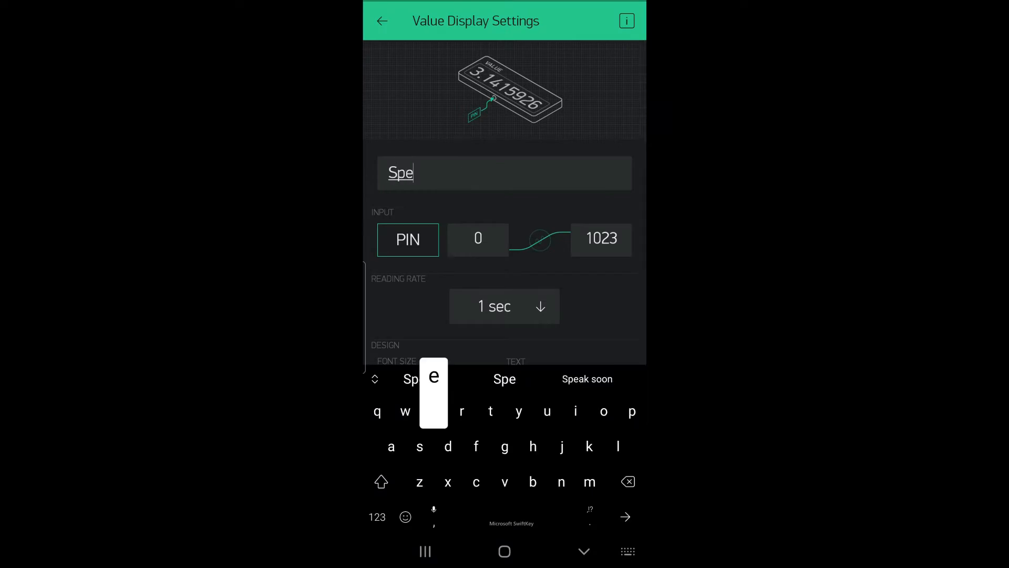
left_click(408, 240)
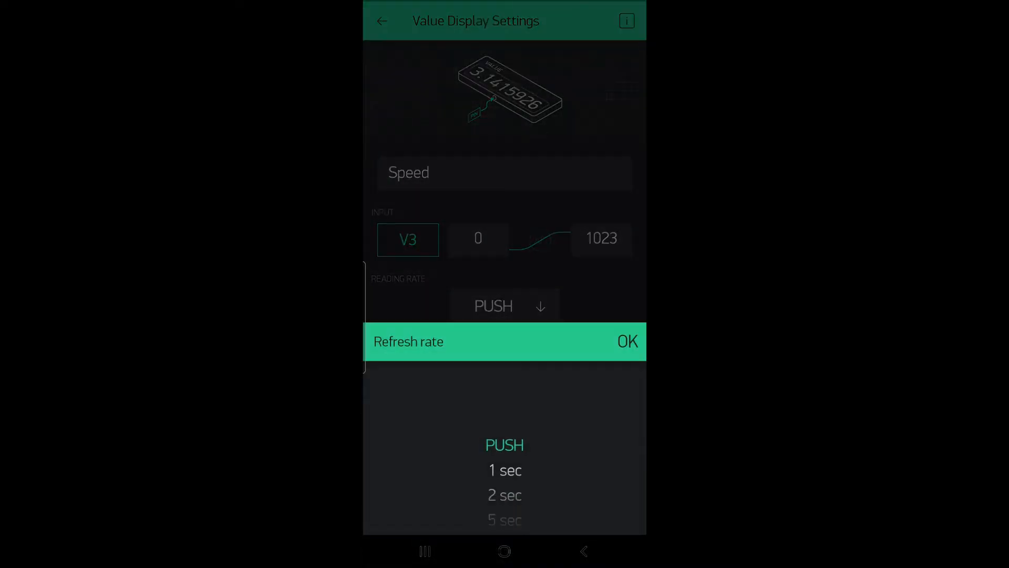
left_click(504, 470)
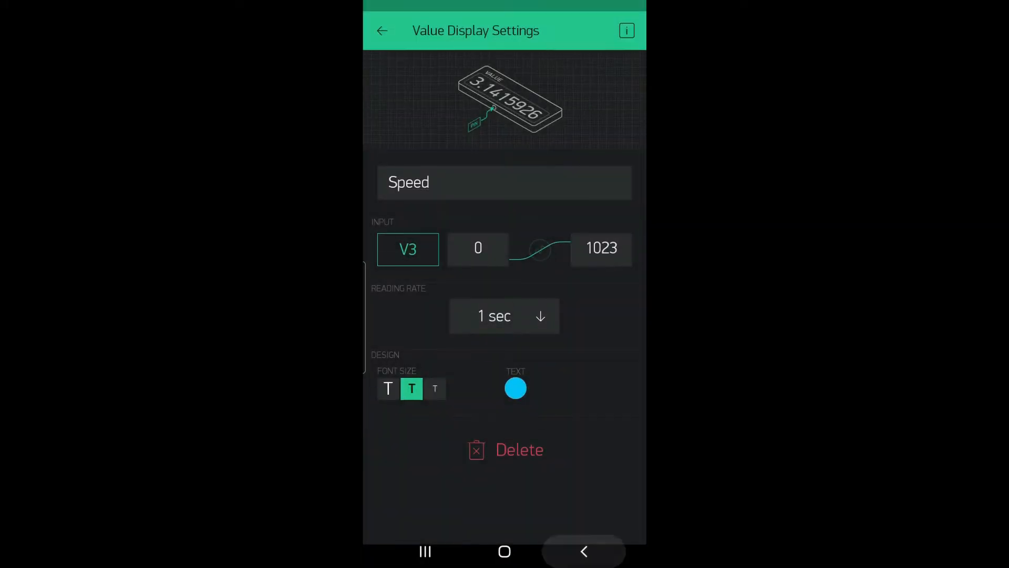
left_click(380, 30)
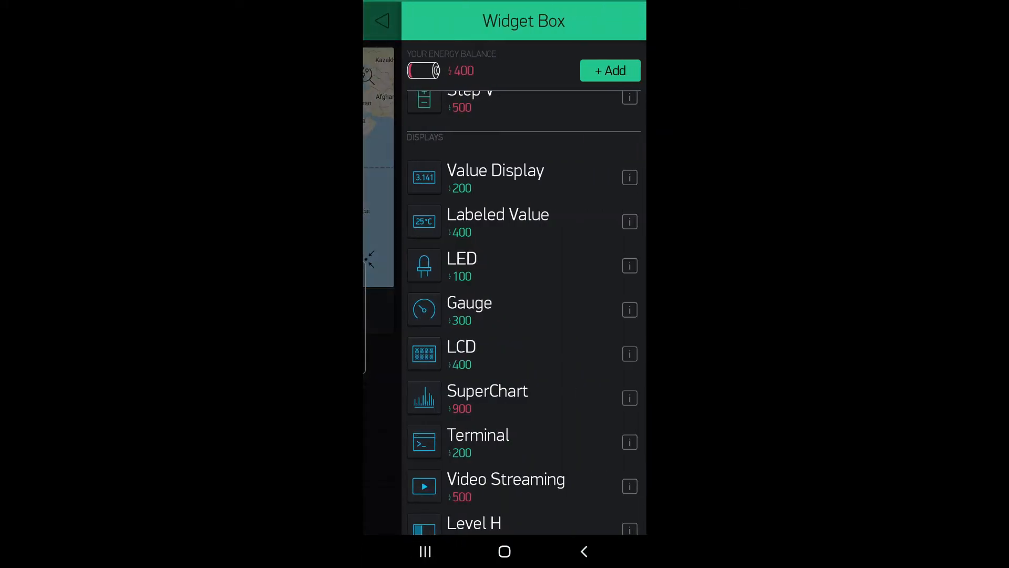
- Configure a Value Display titled Satellites on pin V4 at 1 sec with orange text
left_click(380, 21)
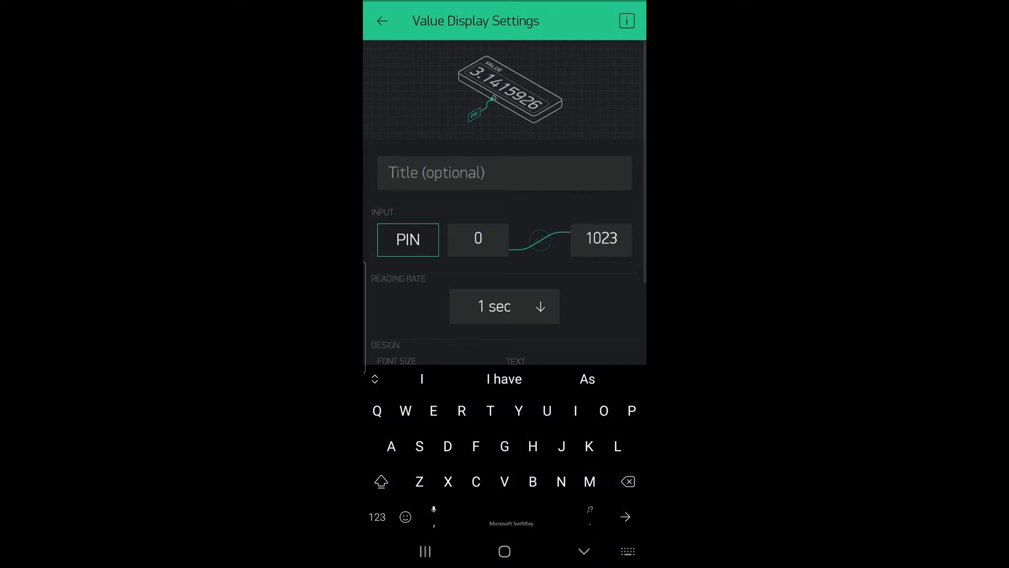
type("Satellites")
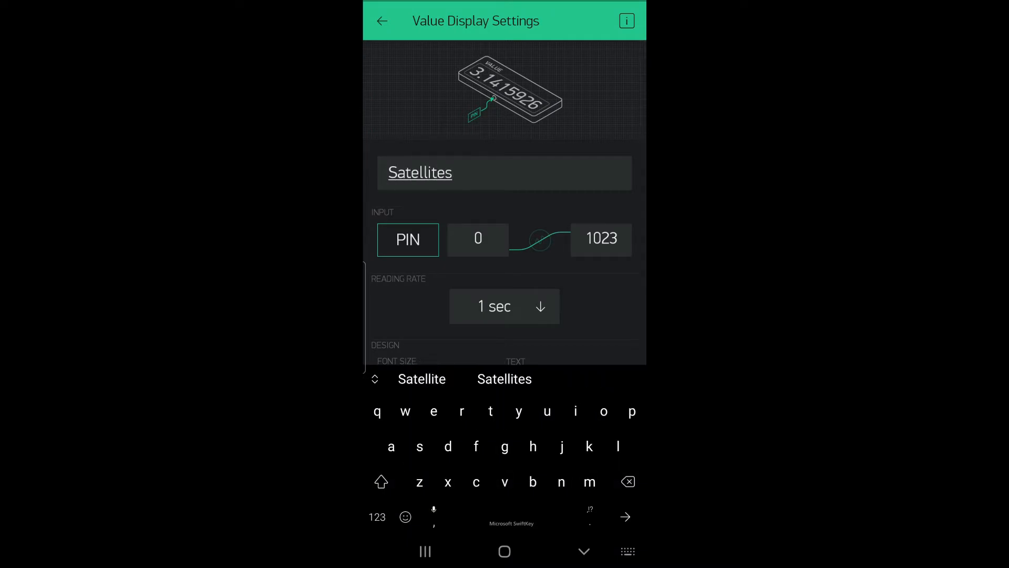
left_click(408, 239)
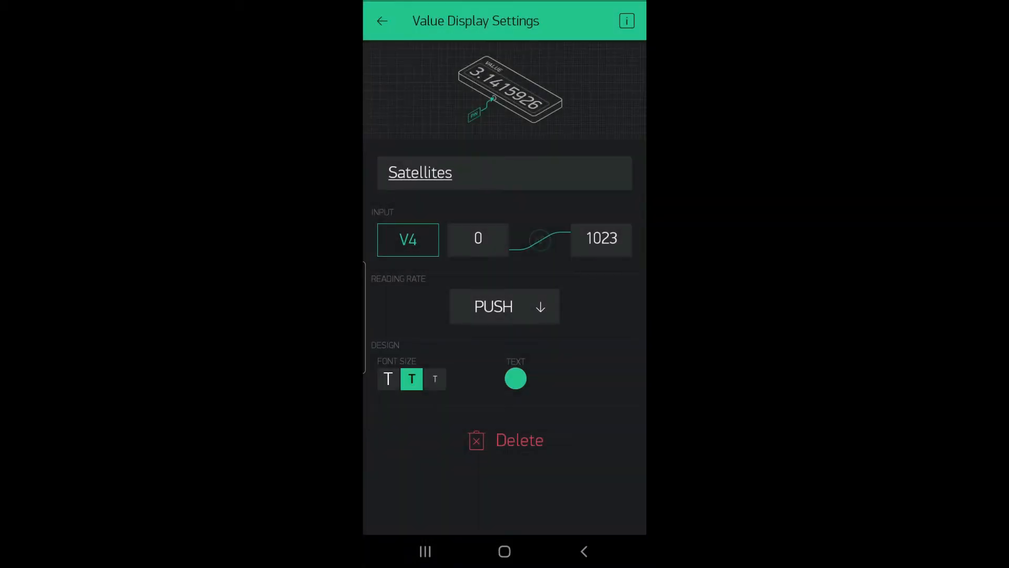
left_click(505, 306)
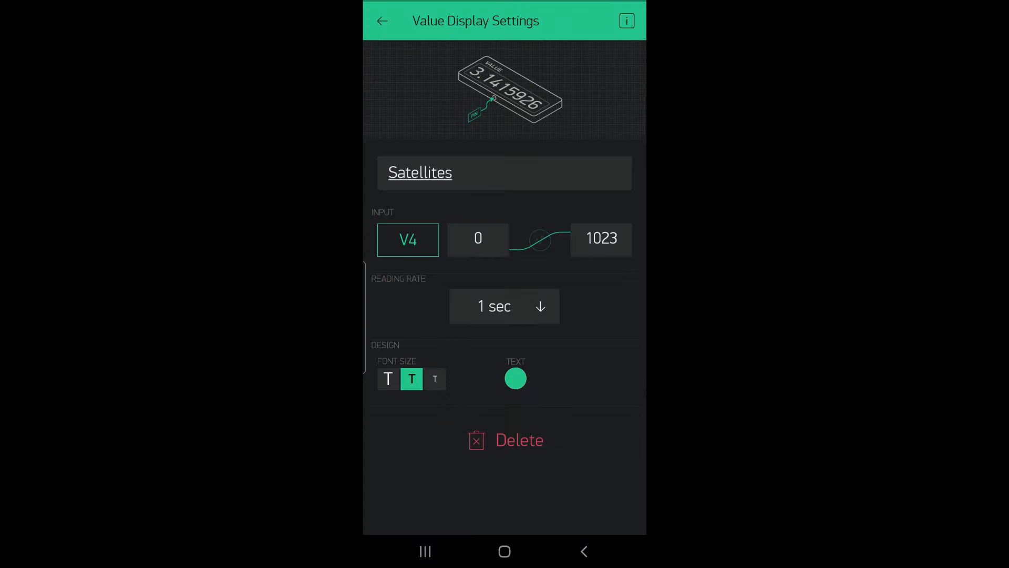
left_click(515, 377)
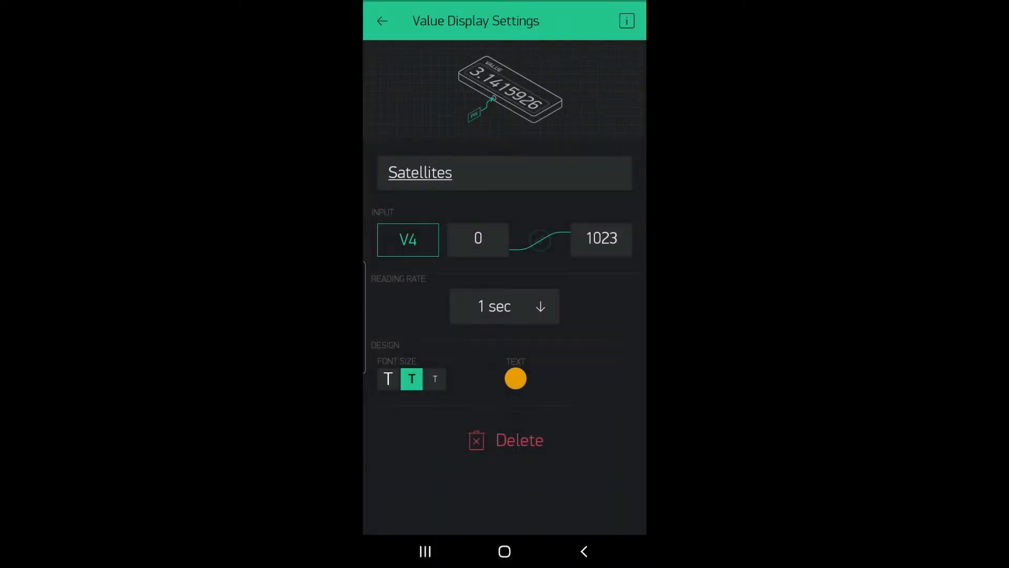
left_click(380, 21)
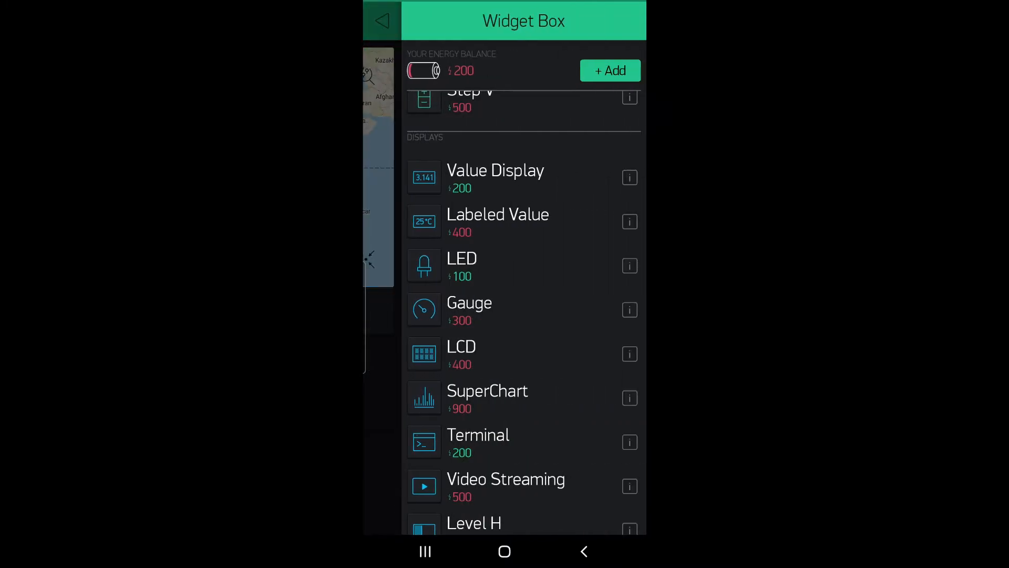
- Add a Value Display titled Direction on pin V5 and set its refresh rate and text colour
left_click(380, 21)
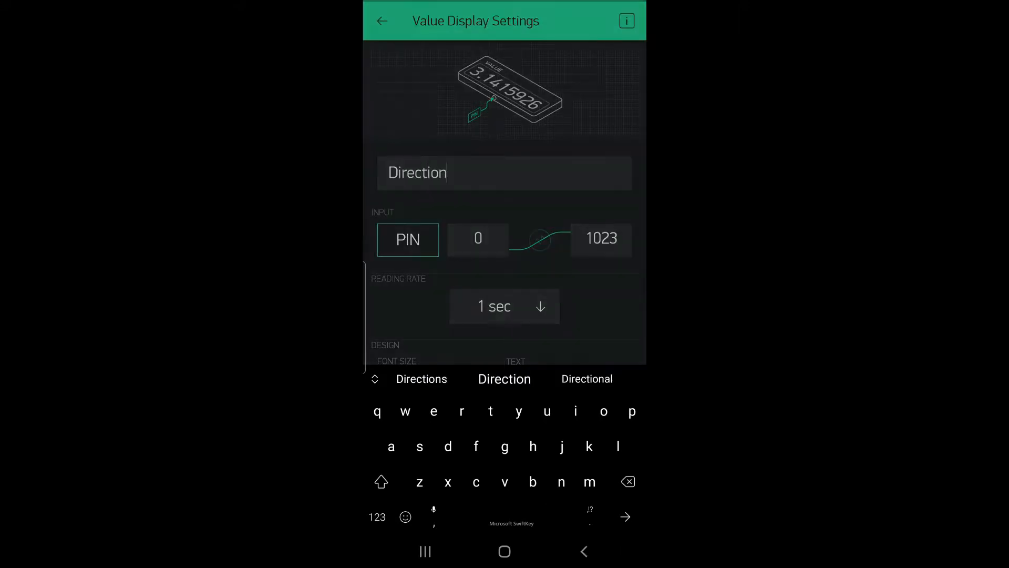
left_click(408, 240)
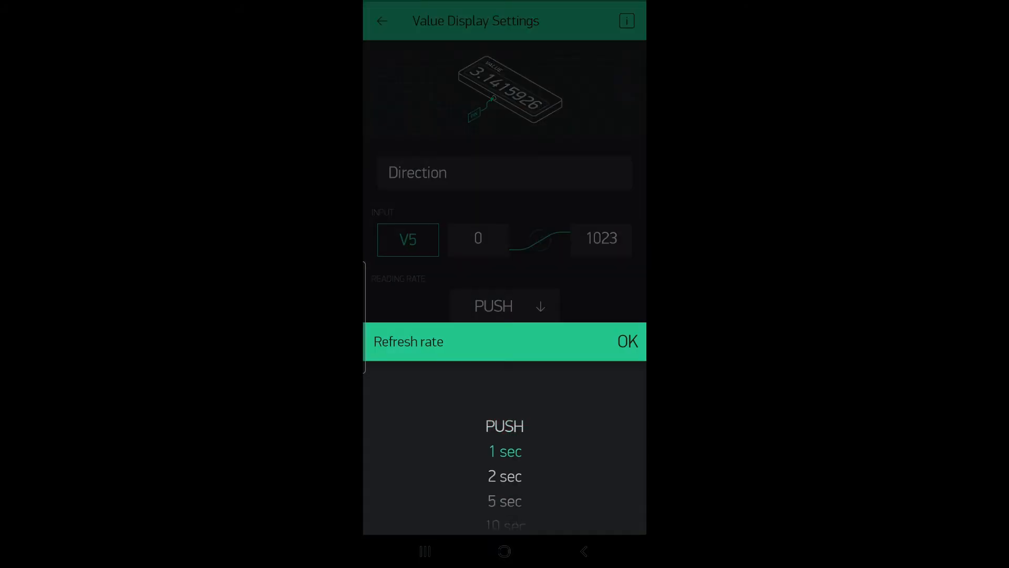
left_click(504, 451)
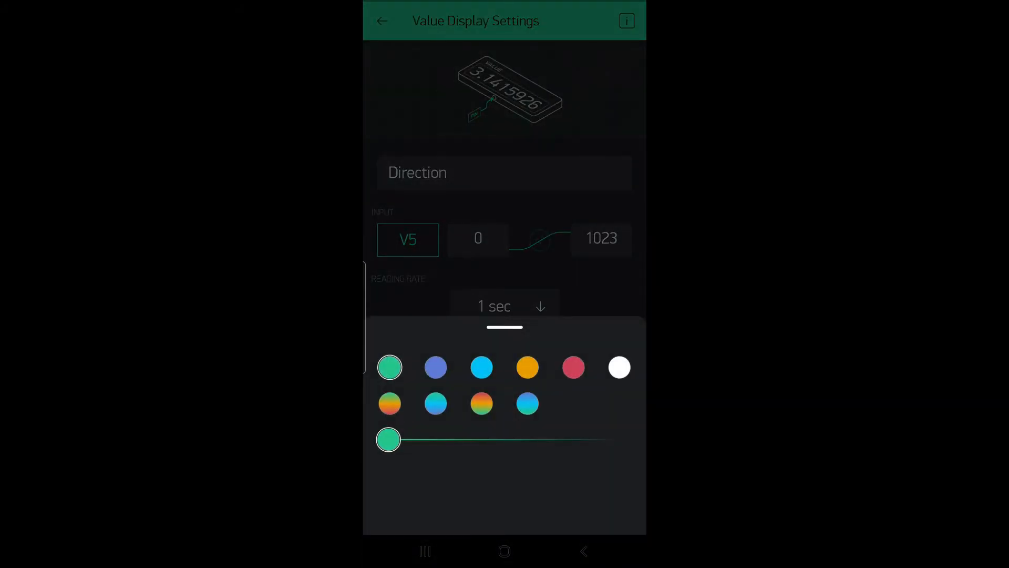
left_click(381, 21)
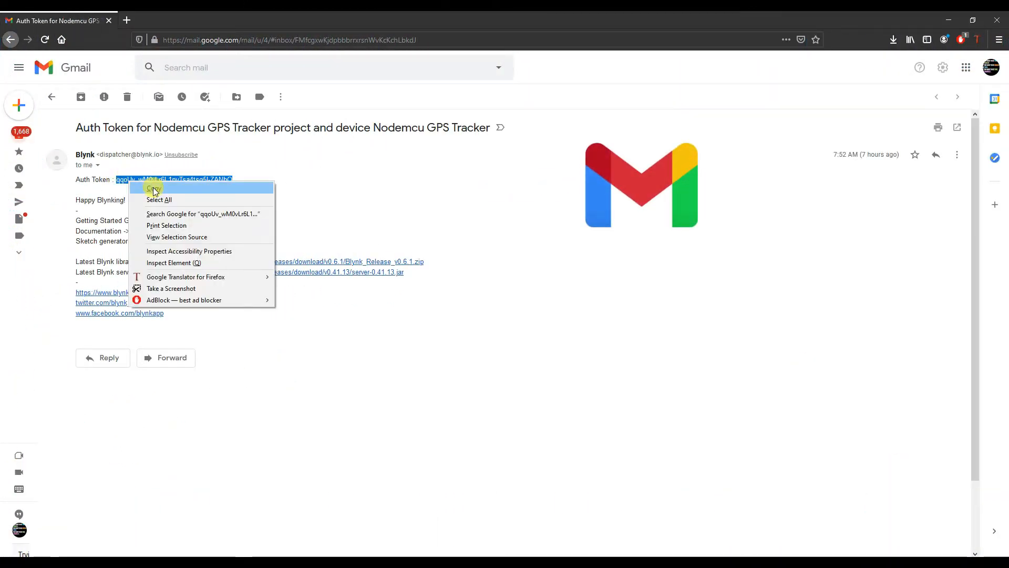
- Copy the highlighted auth token from the Blynk email in Gmail
left_click(153, 187)
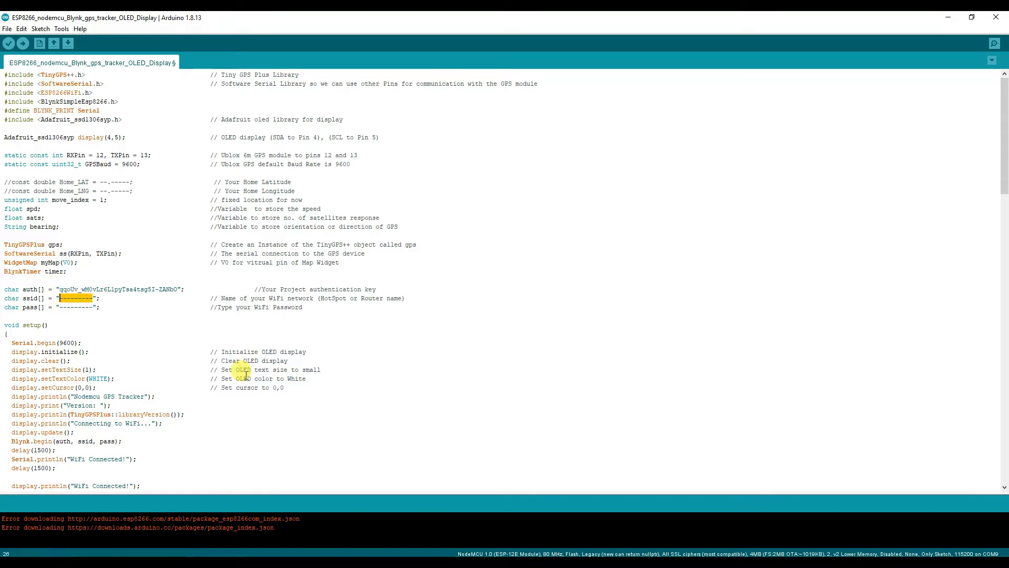
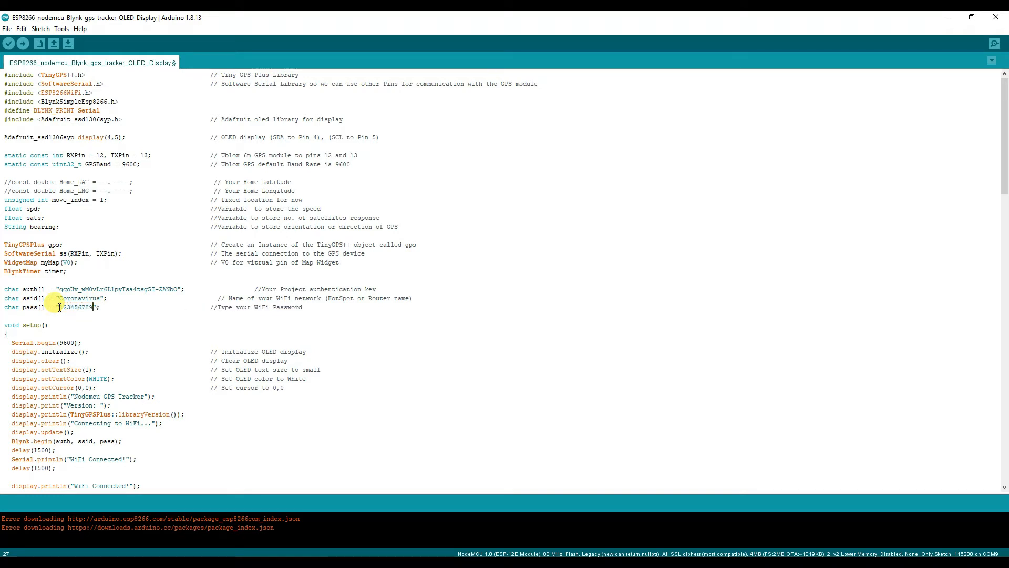
scroll("down", 3)
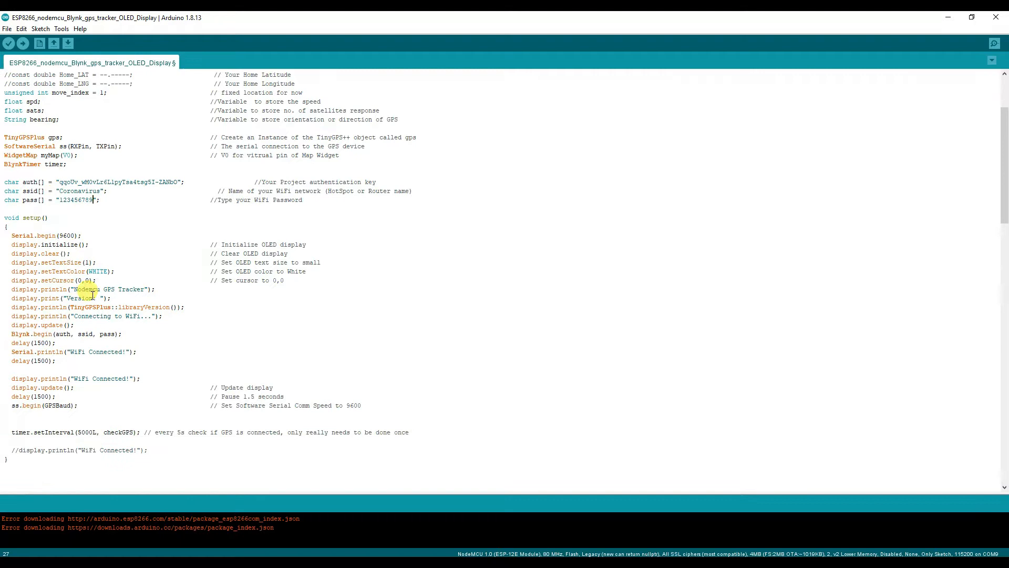
scroll("down", 3)
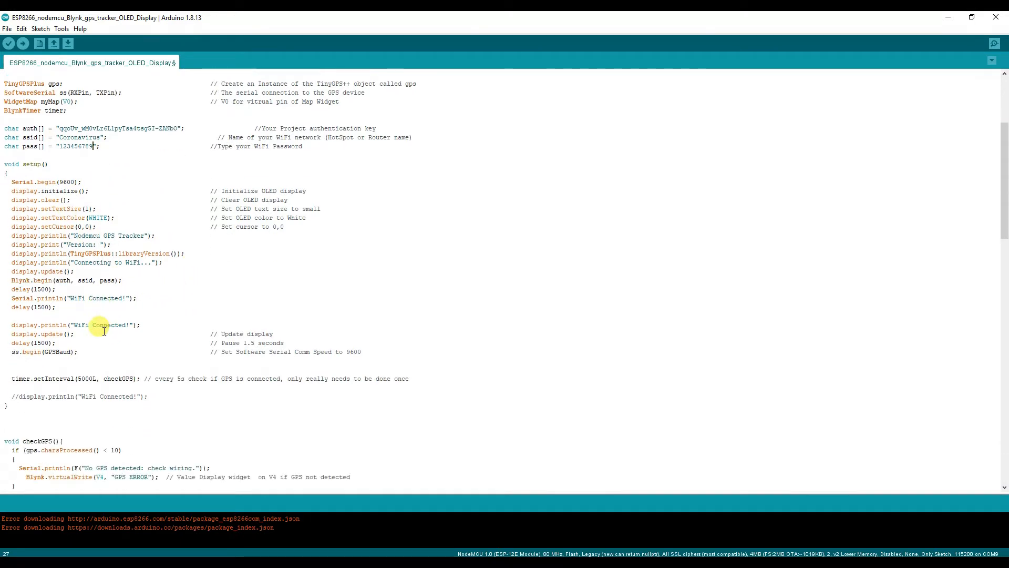
scroll("down", 3)
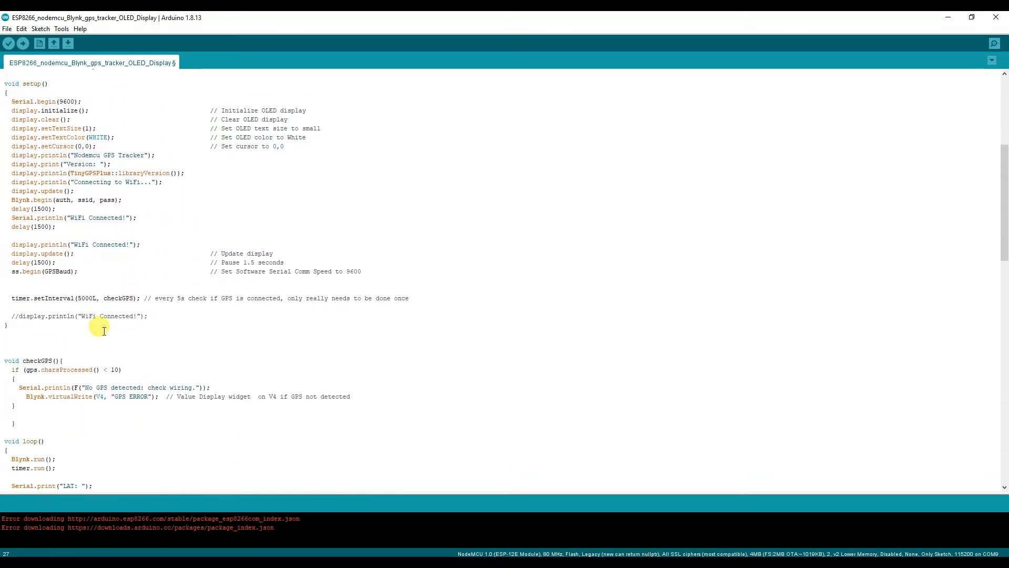
scroll("down", 3)
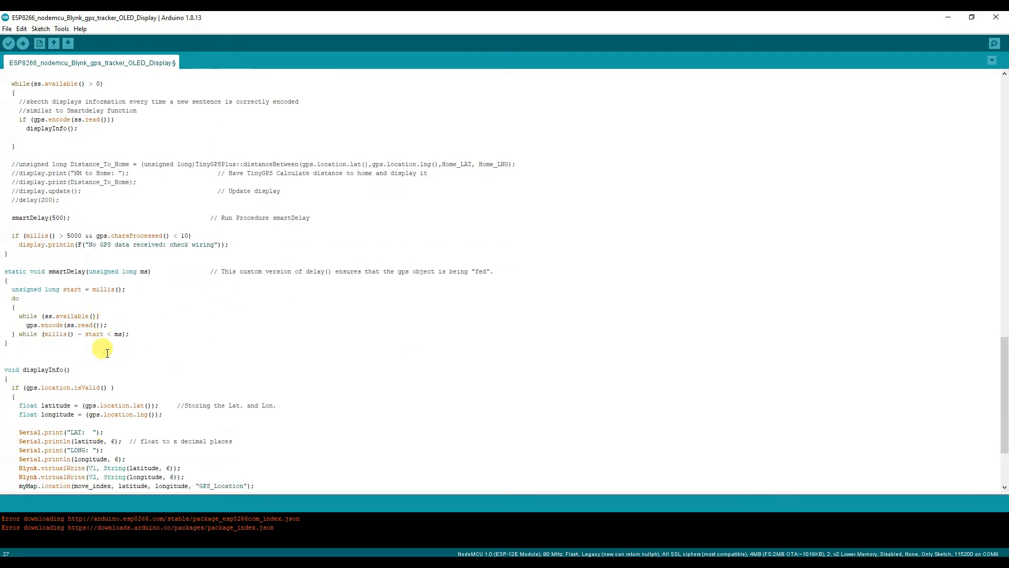
scroll("down", 3)
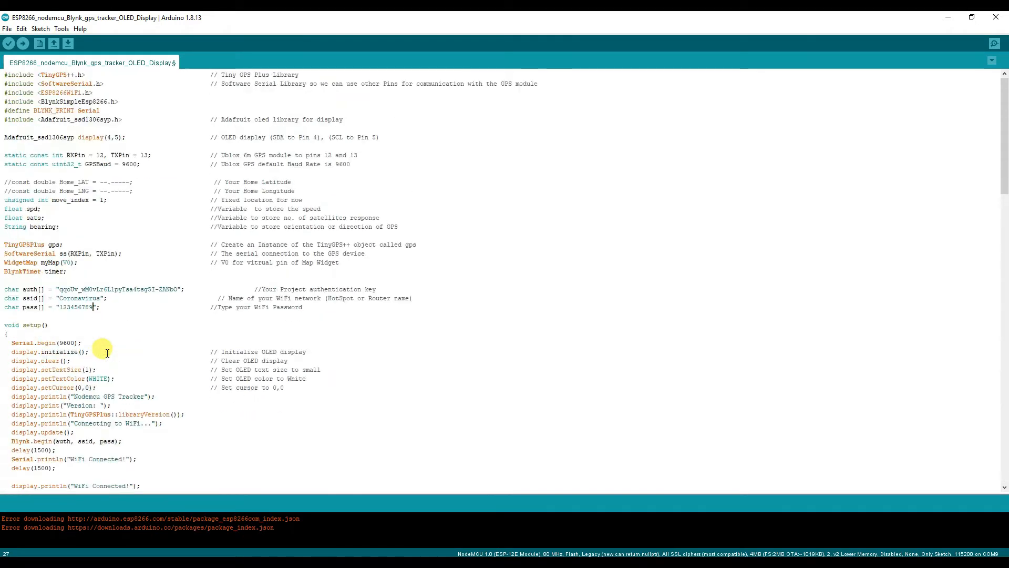
- Confirm NodeMCU 1.0 (ESP-12E Module) is selected under Tools > Board and upload the sketch
left_click(80, 30)
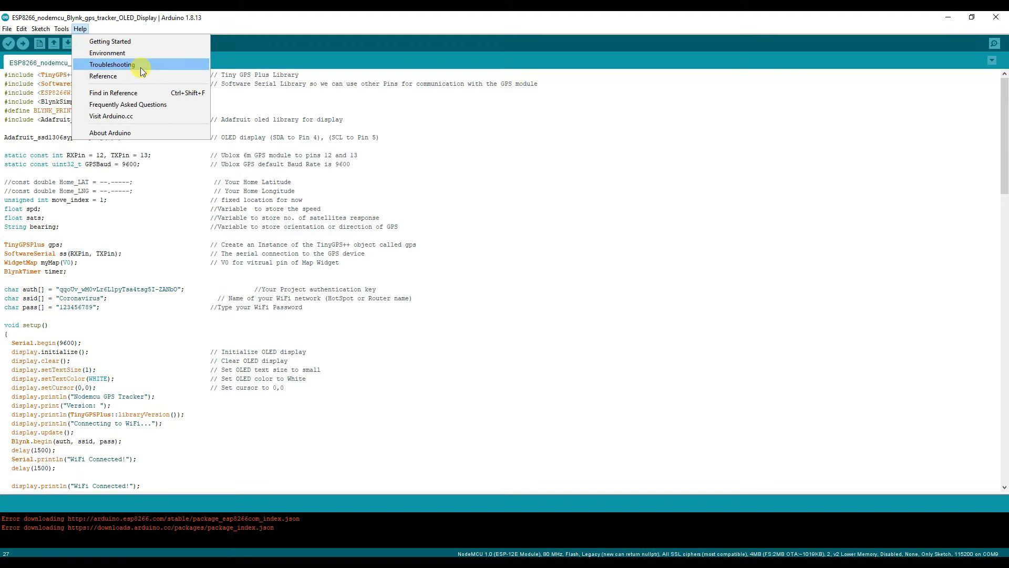
left_click(61, 29)
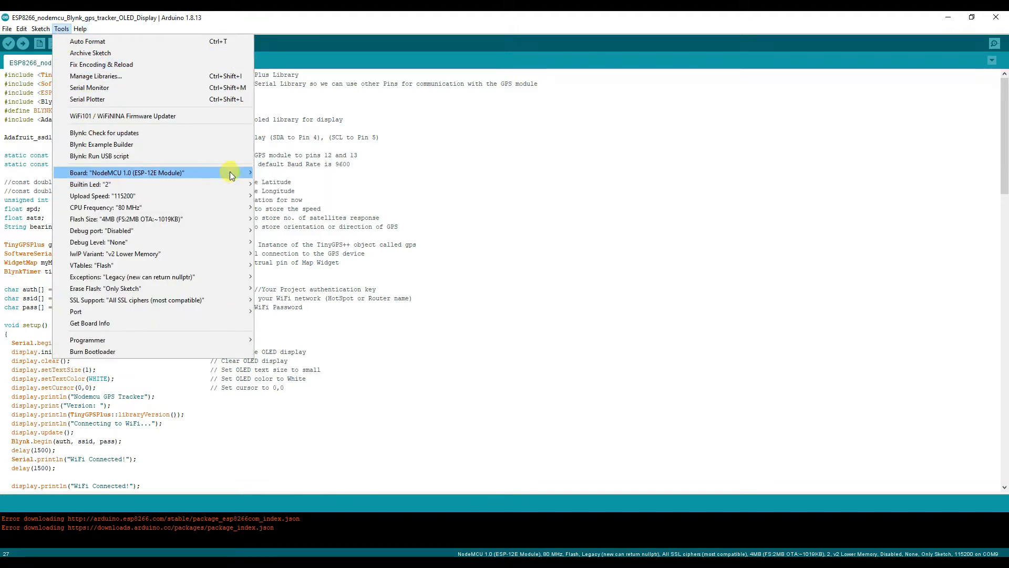
left_click(127, 172)
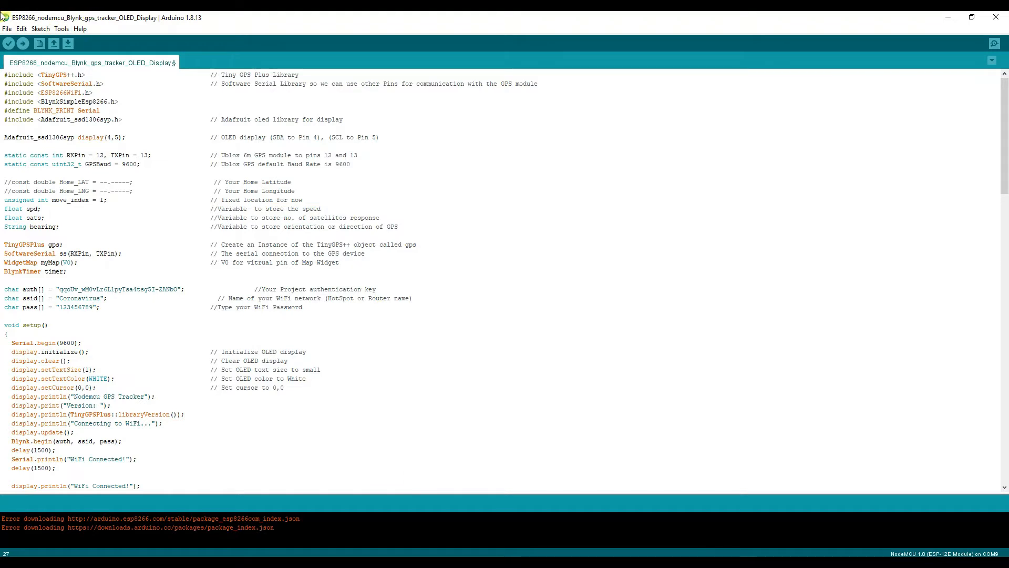
left_click(61, 28)
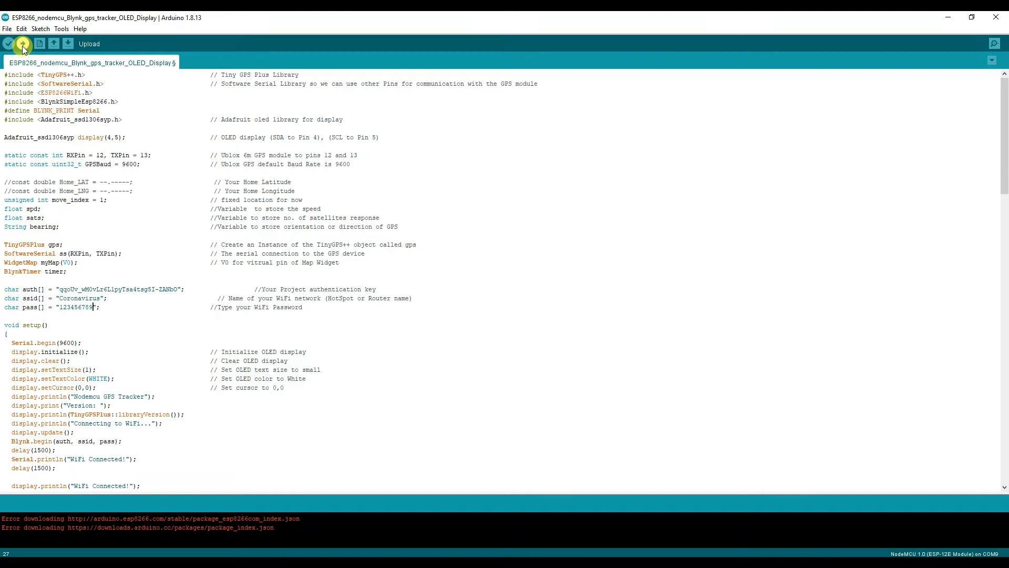
left_click(8, 43)
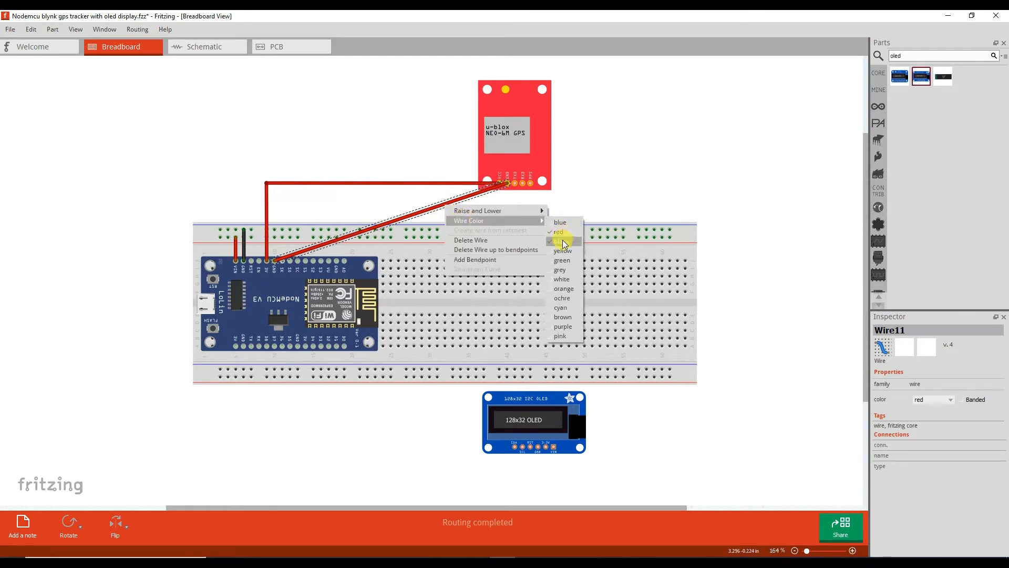
- Finish the GPS wiring: a black wire bent at a right angle and a wire to the NodeMCU TXD pin
left_click(559, 242)
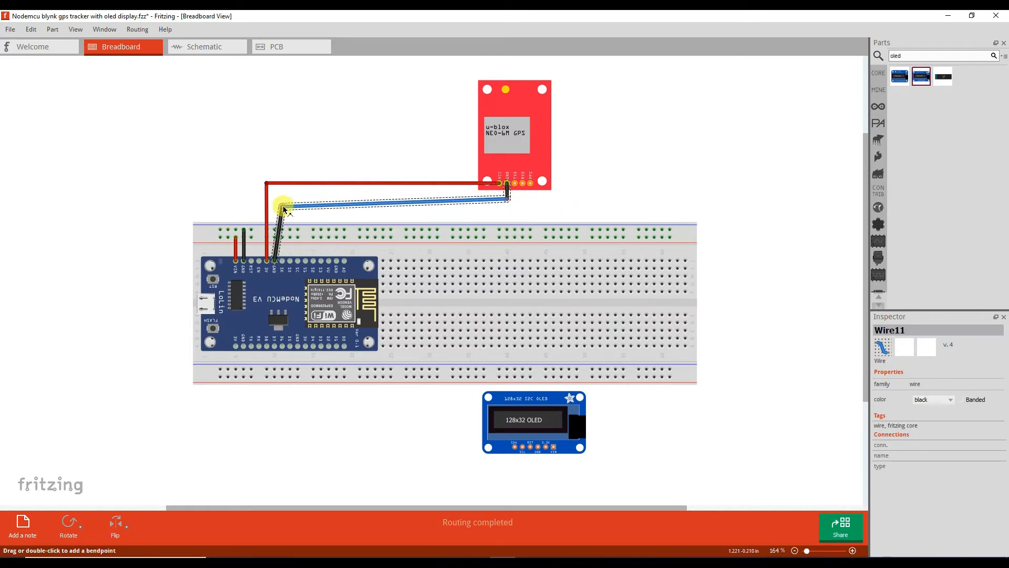
left_click_drag(283, 206, 285, 345)
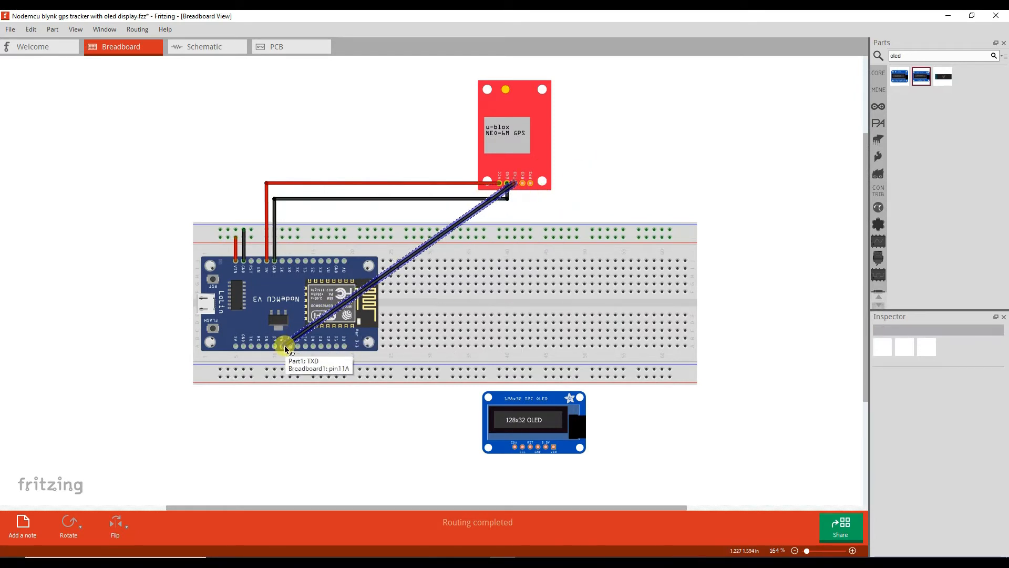
left_click_drag(285, 348, 286, 215)
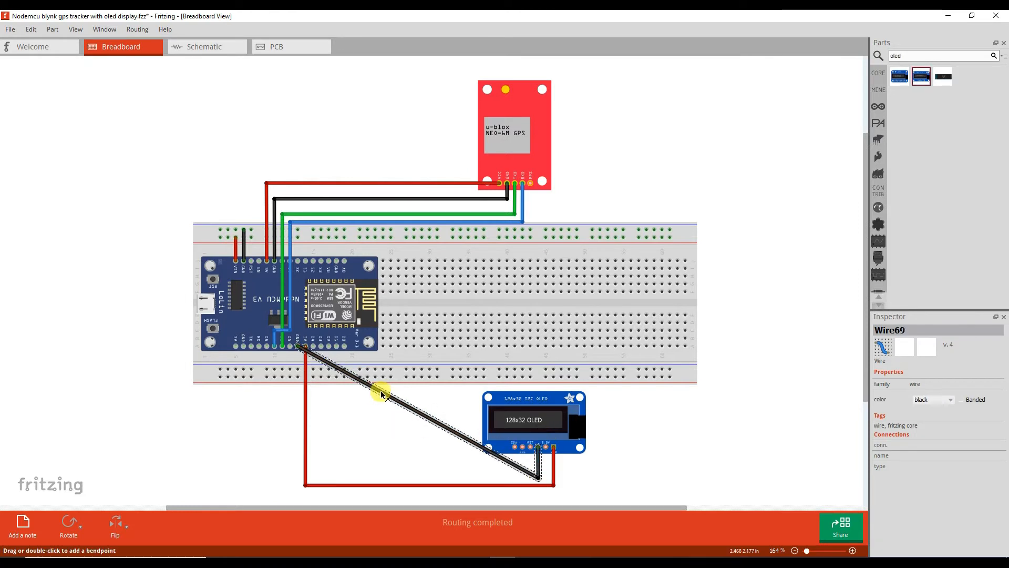
- Wire the OLED to the NodeMCU, colouring one wire green and routing another pin connection
right_click(380, 394)
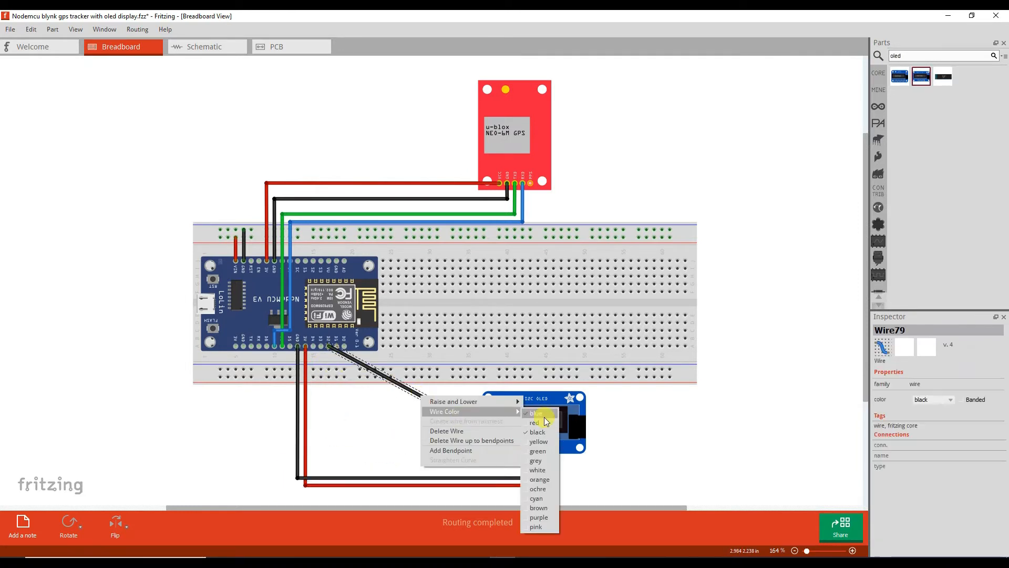
left_click(537, 451)
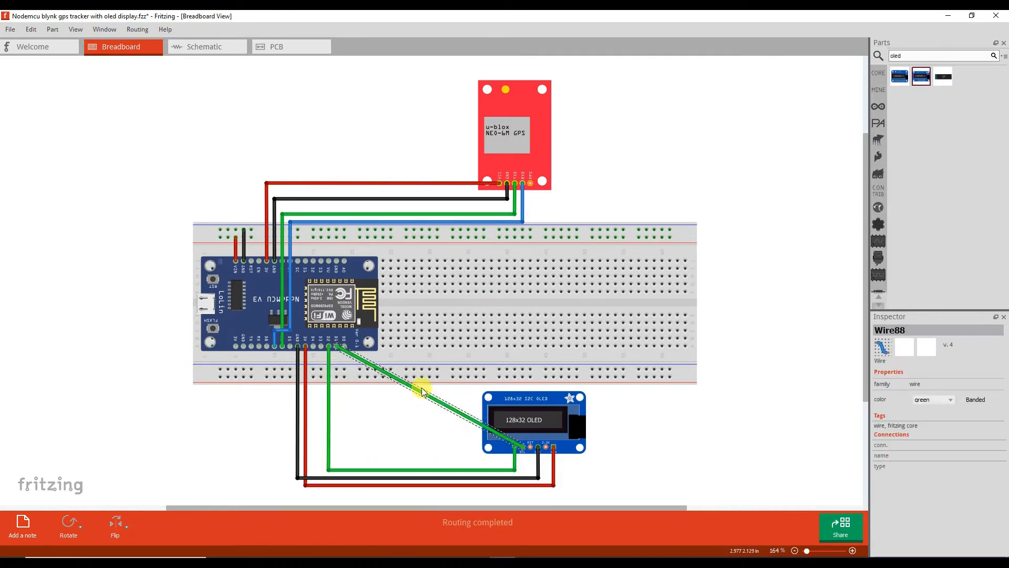
left_click_drag(421, 391, 524, 468)
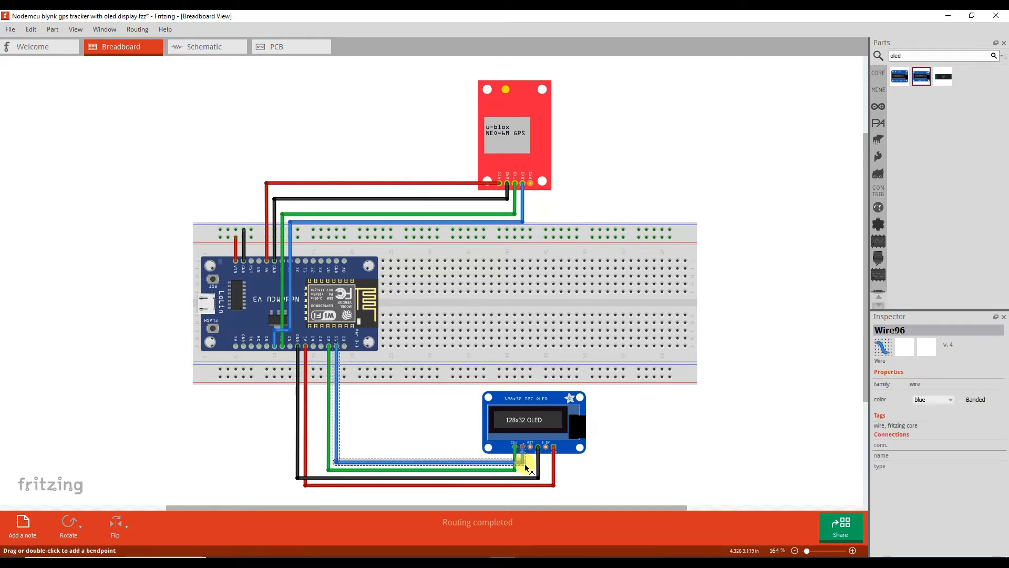